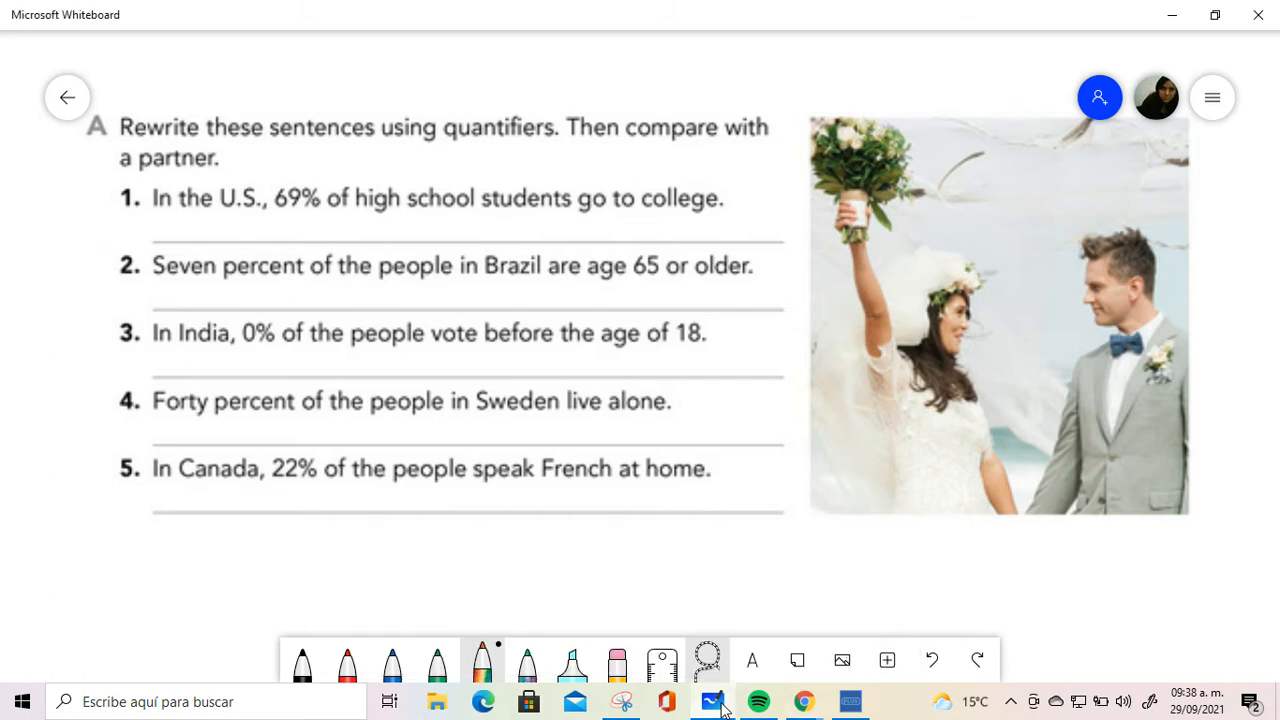
Underline 69% in sentence 1 and start writing its rewrite on the line below
left_click_drag(278, 206, 308, 206)
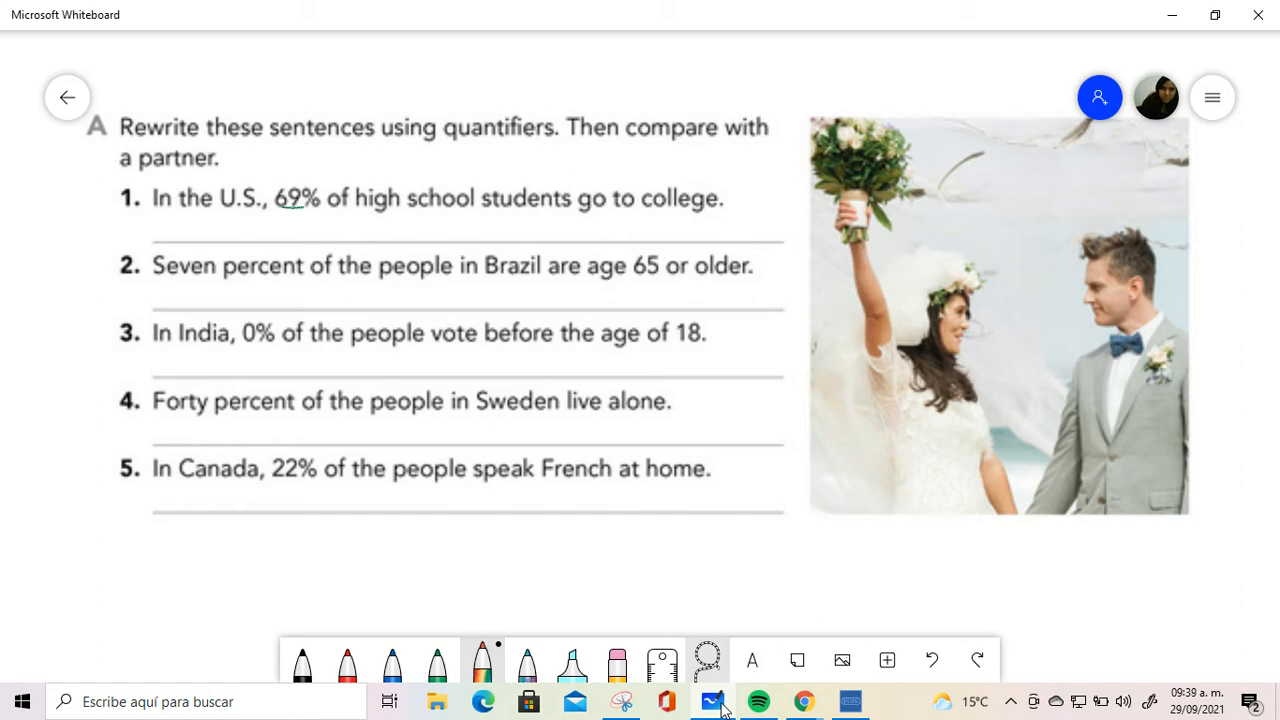
left_click(482, 662)
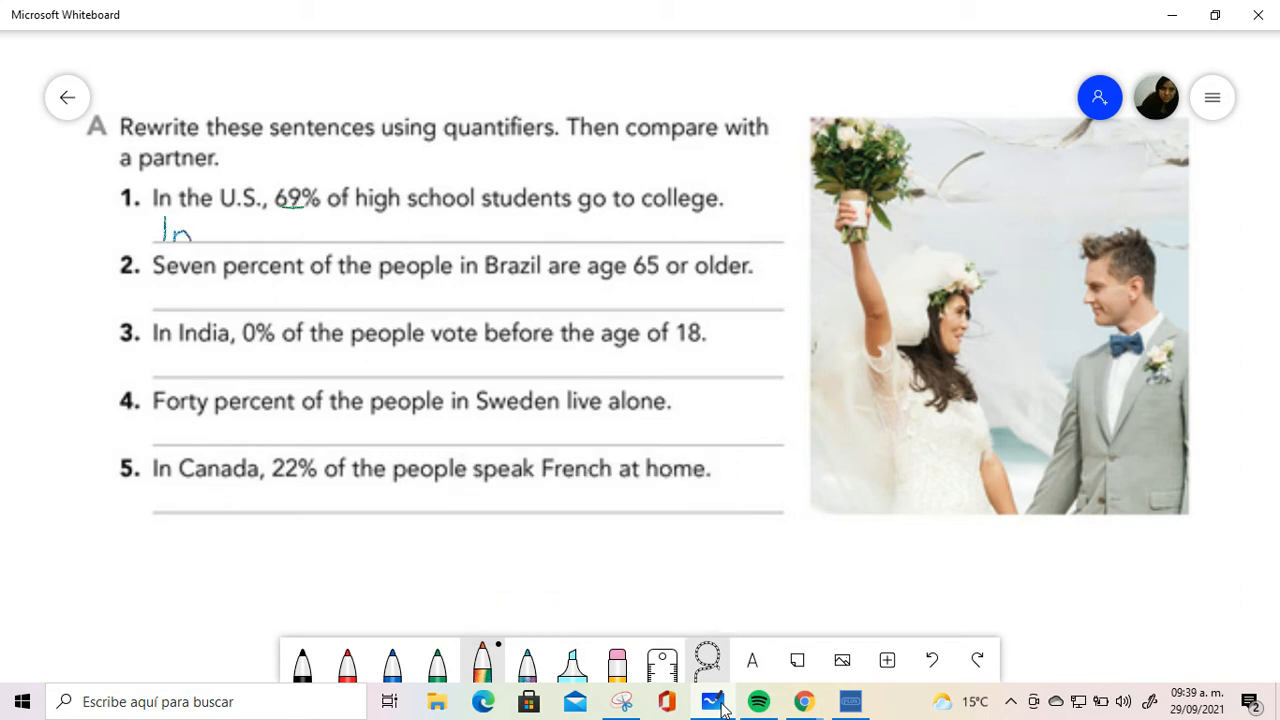
Write "In the U.S., most high school students go to college." under sentence 1
left_click_drag(200, 230, 280, 232)
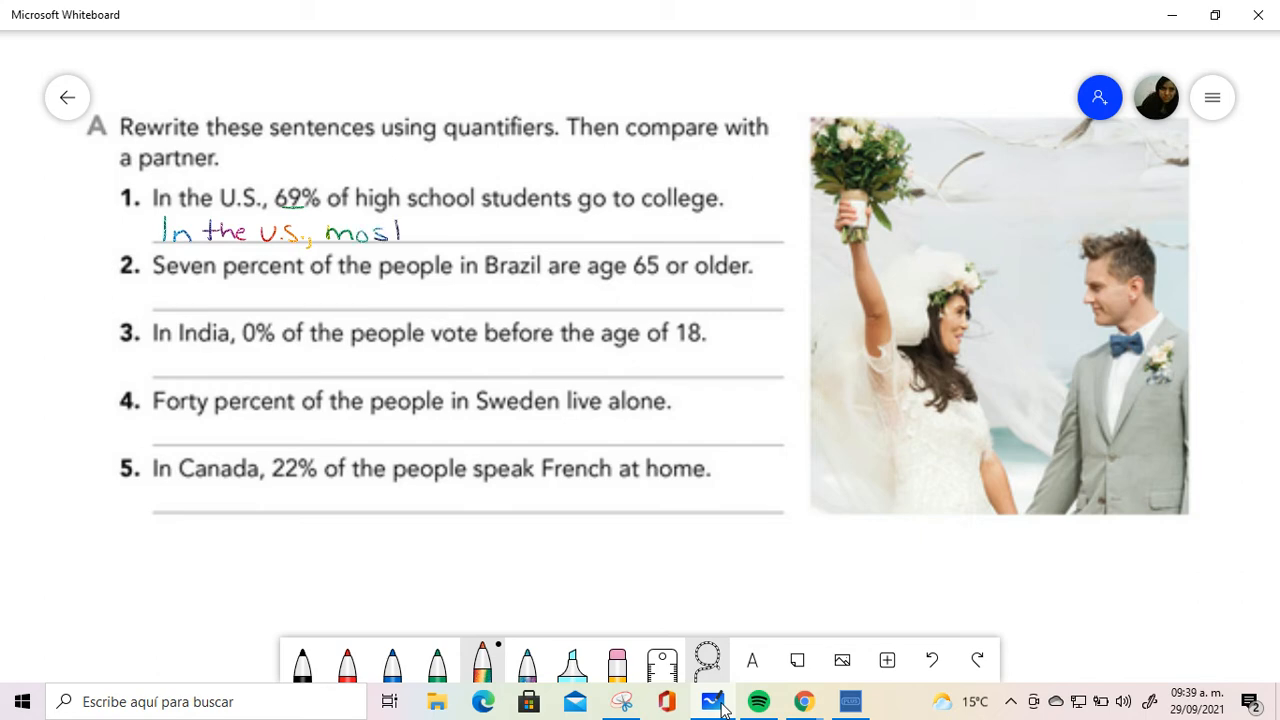
left_click_drag(392, 232, 408, 232)
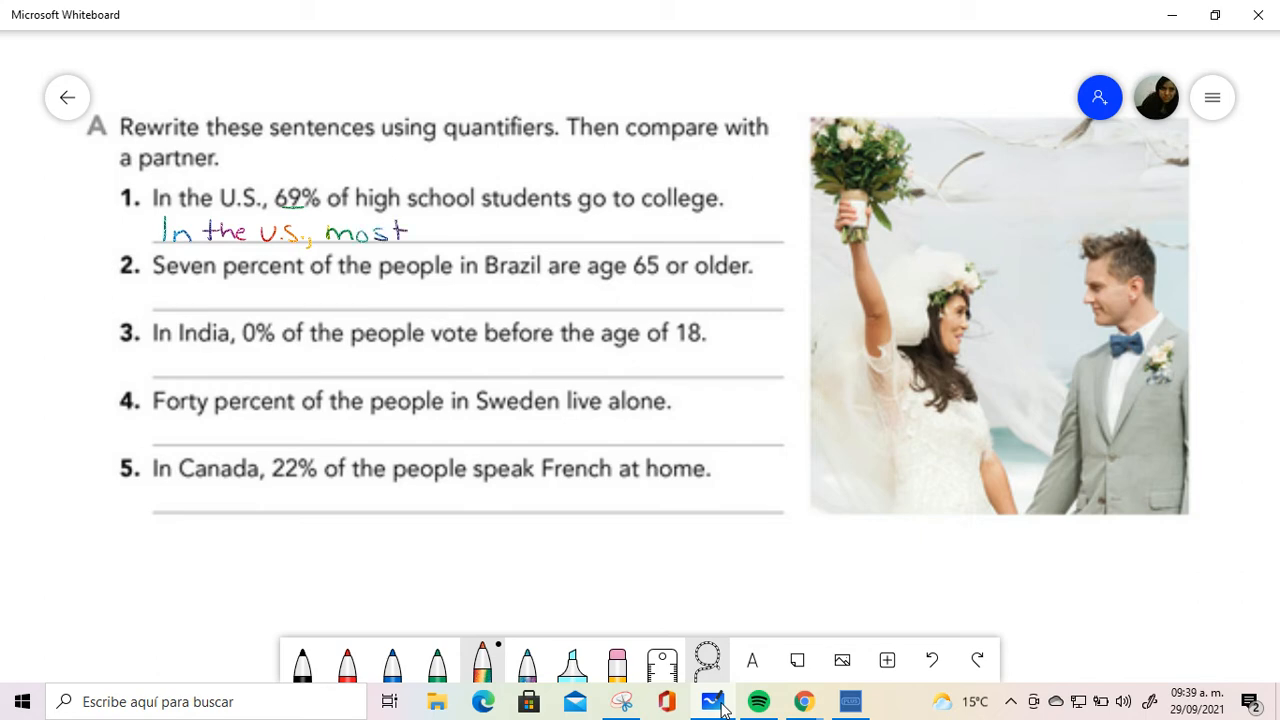
left_click_drag(420, 232, 496, 232)
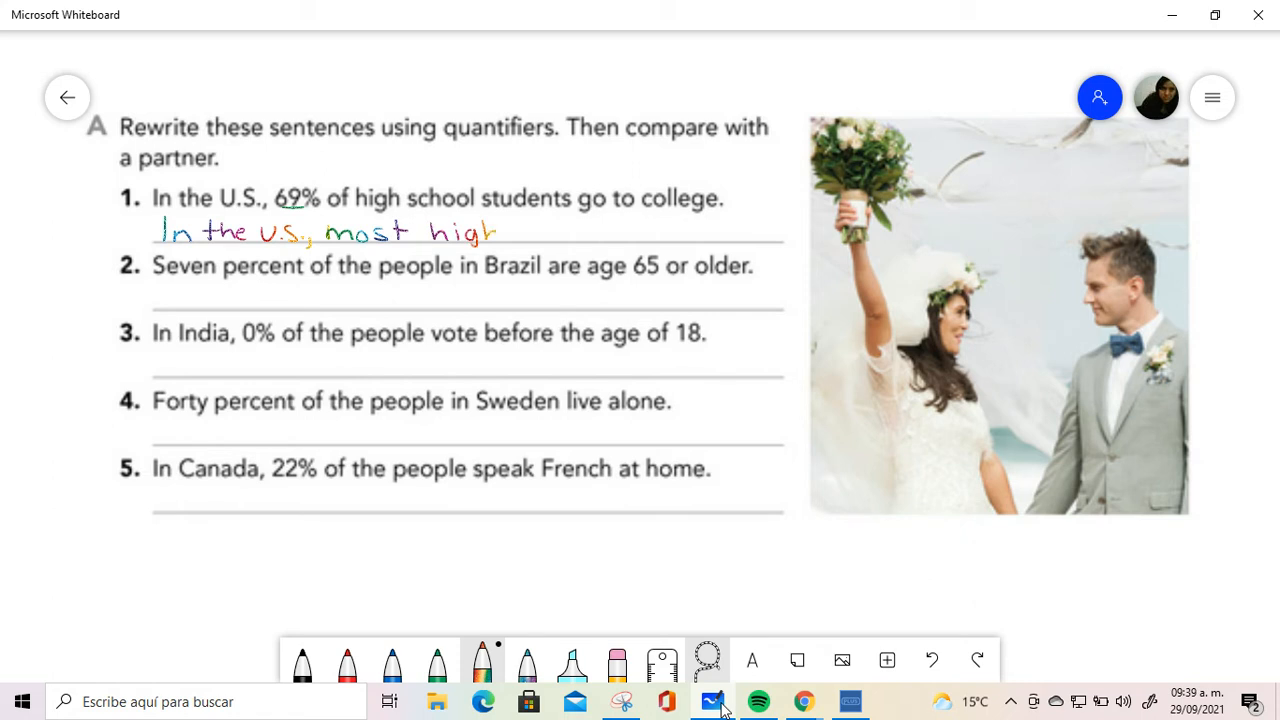
left_click_drag(496, 230, 580, 230)
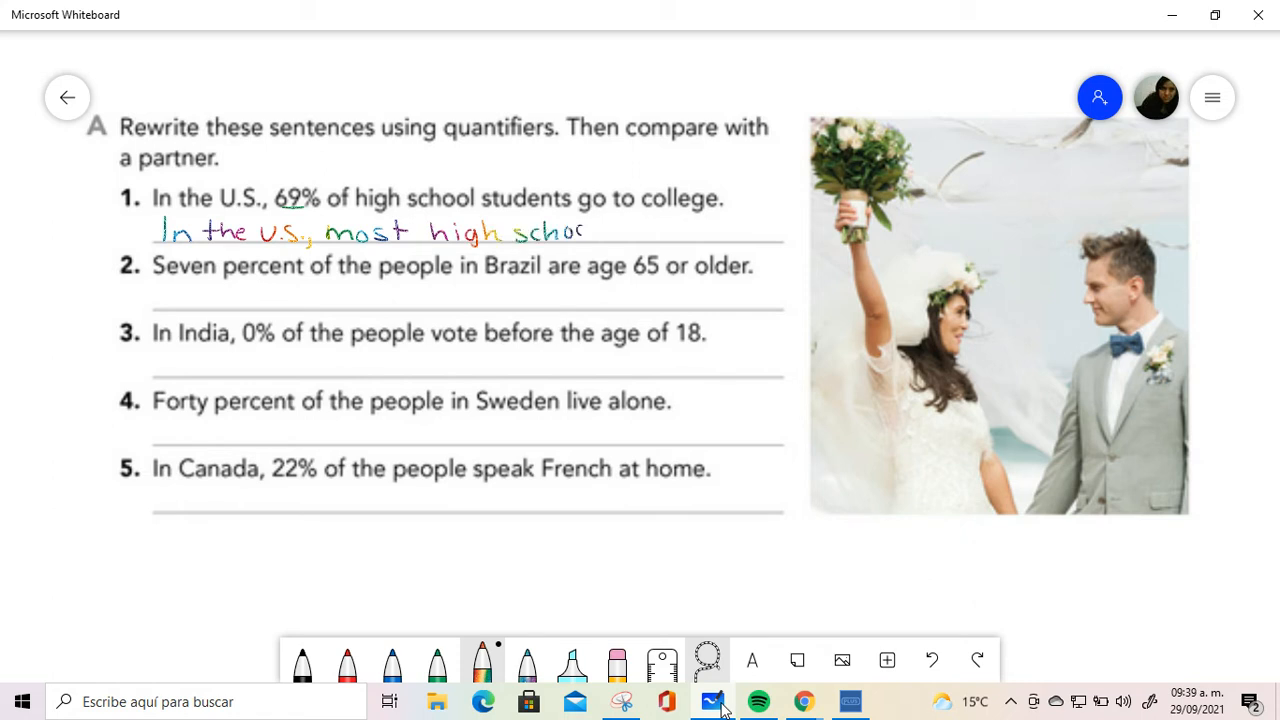
left_click_drag(584, 230, 636, 230)
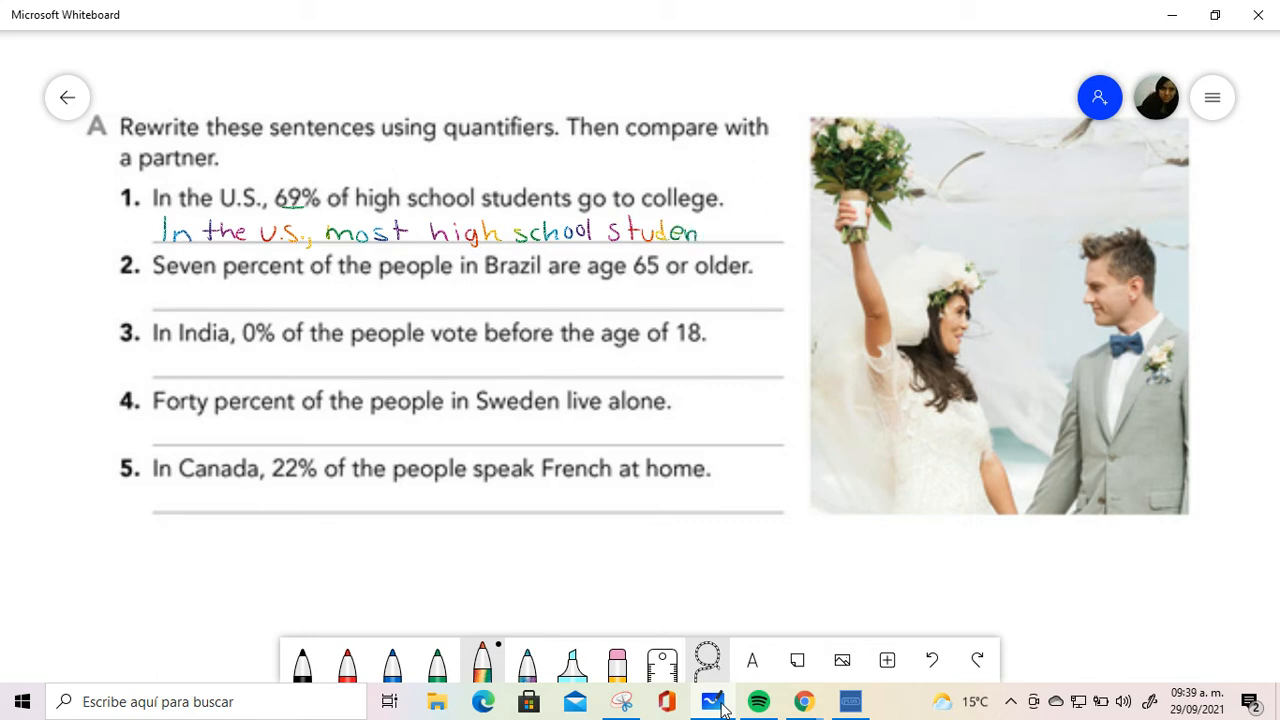
left_click_drag(700, 232, 760, 232)
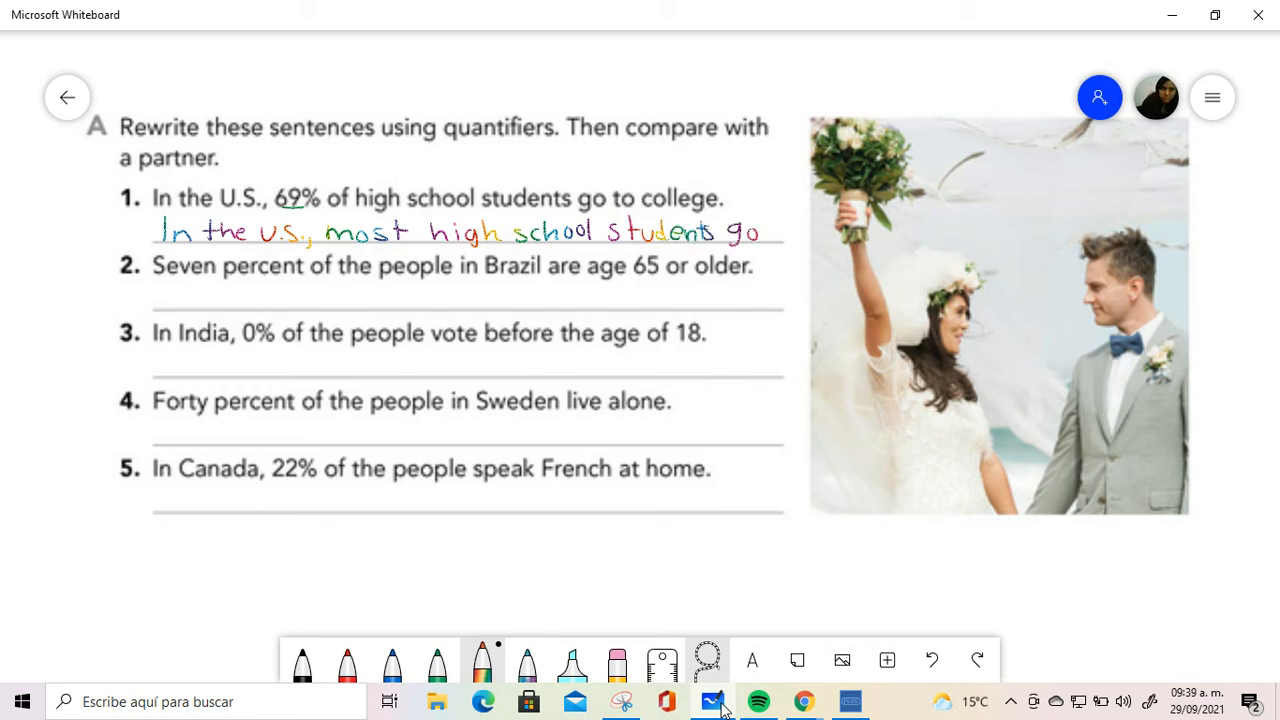
left_click_drag(764, 232, 850, 232)
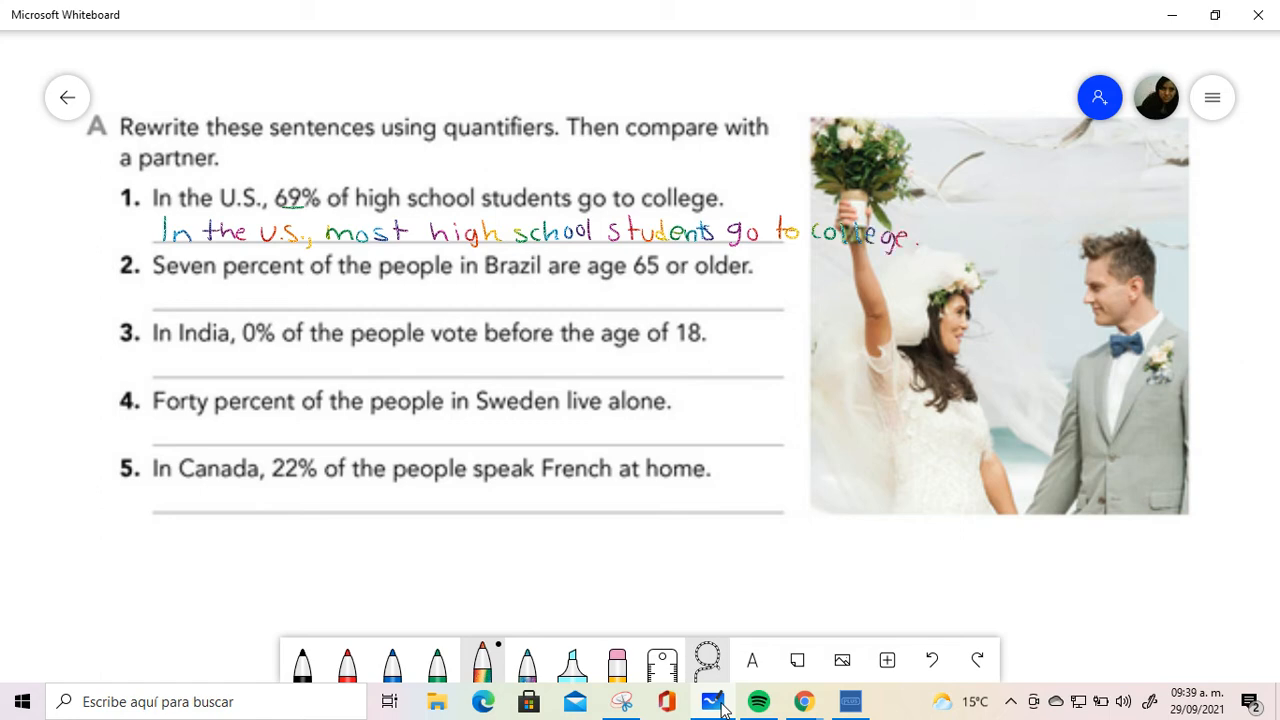
Underline Seven in sentence 2
left_click_drag(156, 280, 216, 280)
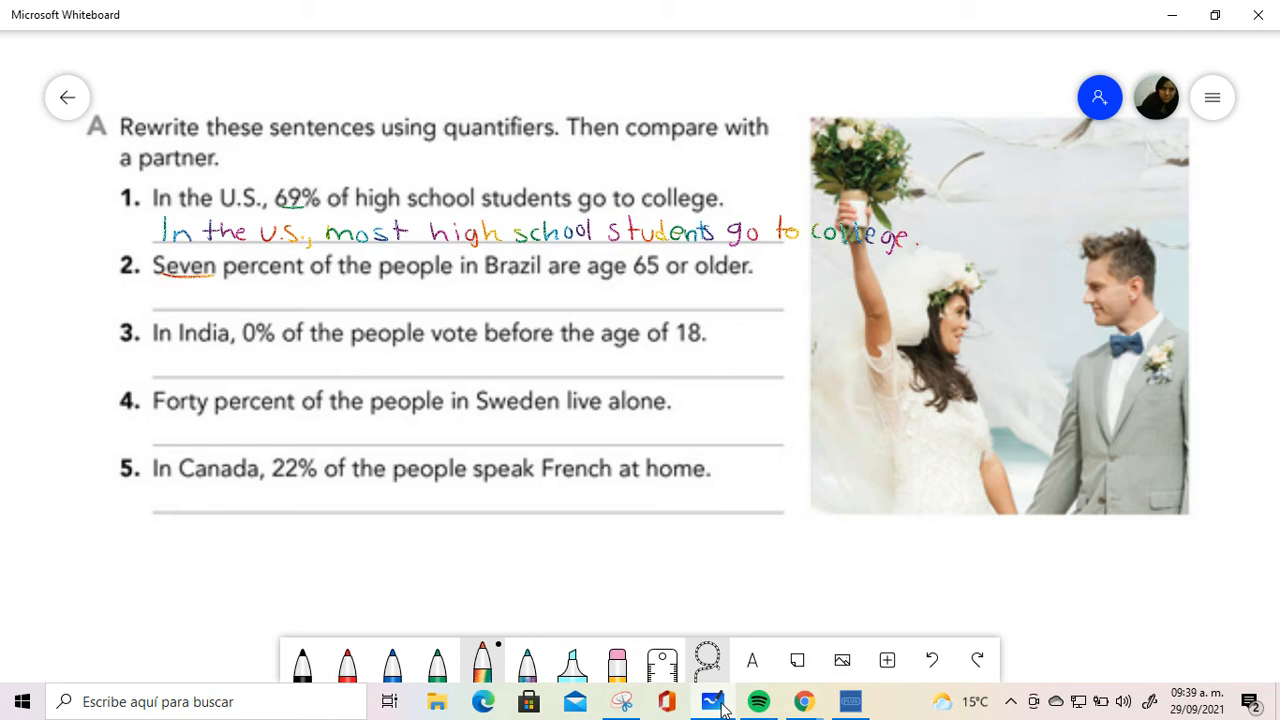
Write "Few people in Brazil are age 65 or older." under sentence 2, then underline 0% in sentence 3
left_click_drag(156, 300, 204, 300)
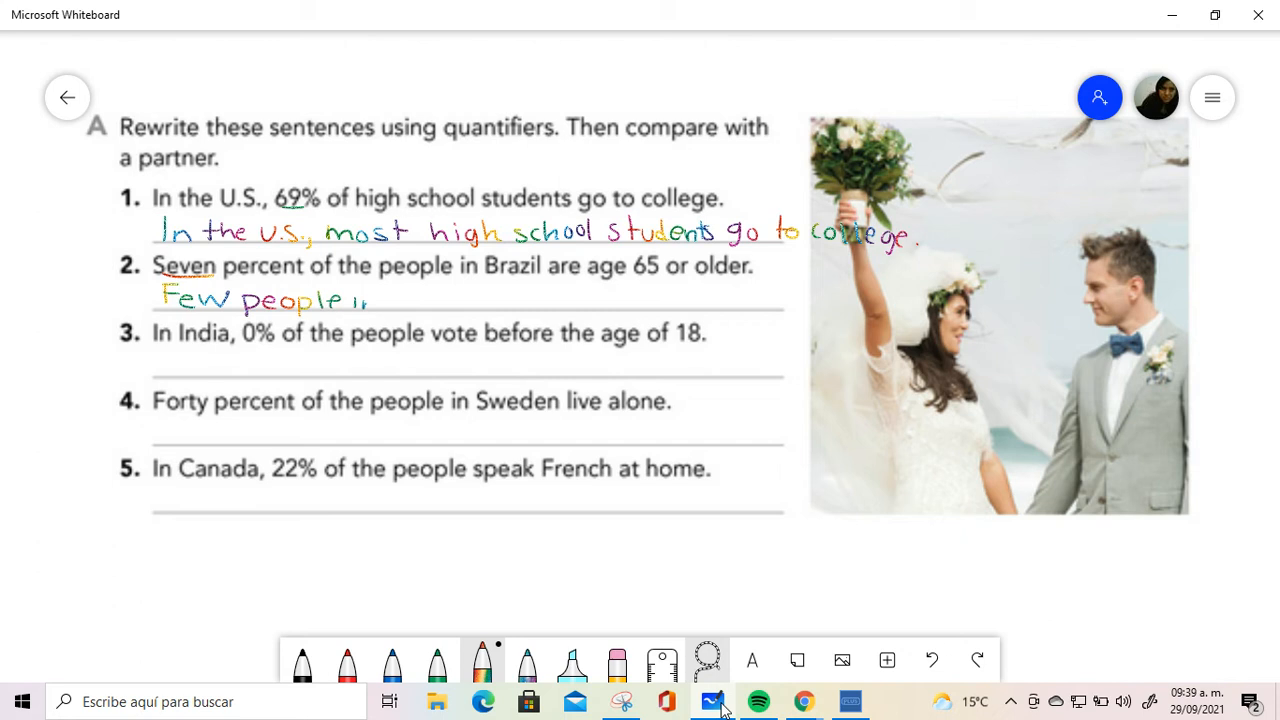
left_click_drag(410, 310, 424, 290)
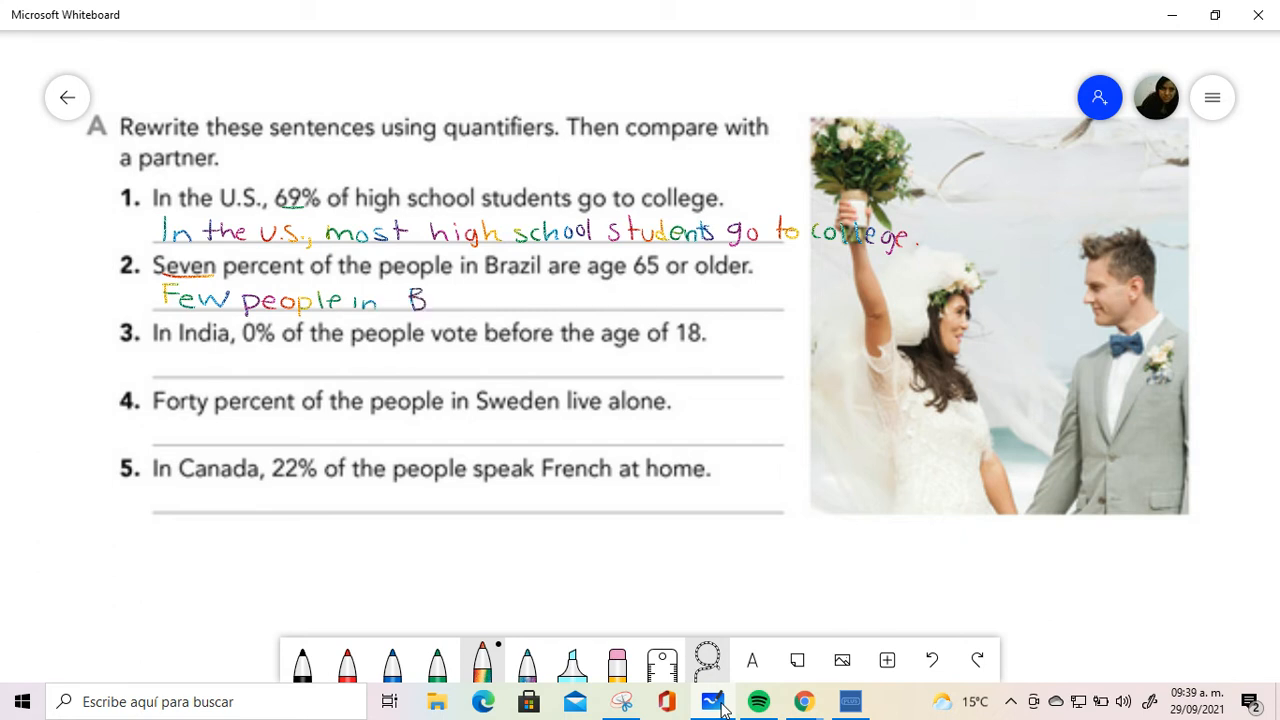
left_click_drag(430, 300, 510, 300)
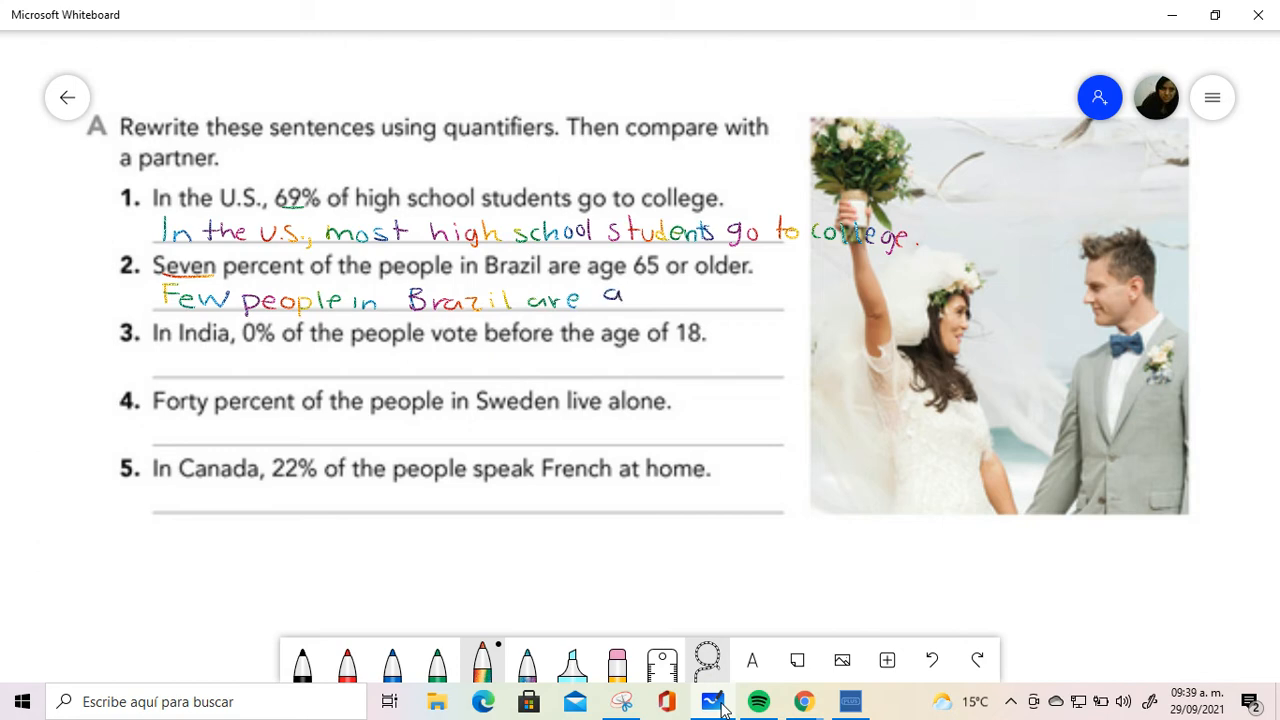
left_click_drag(600, 296, 700, 298)
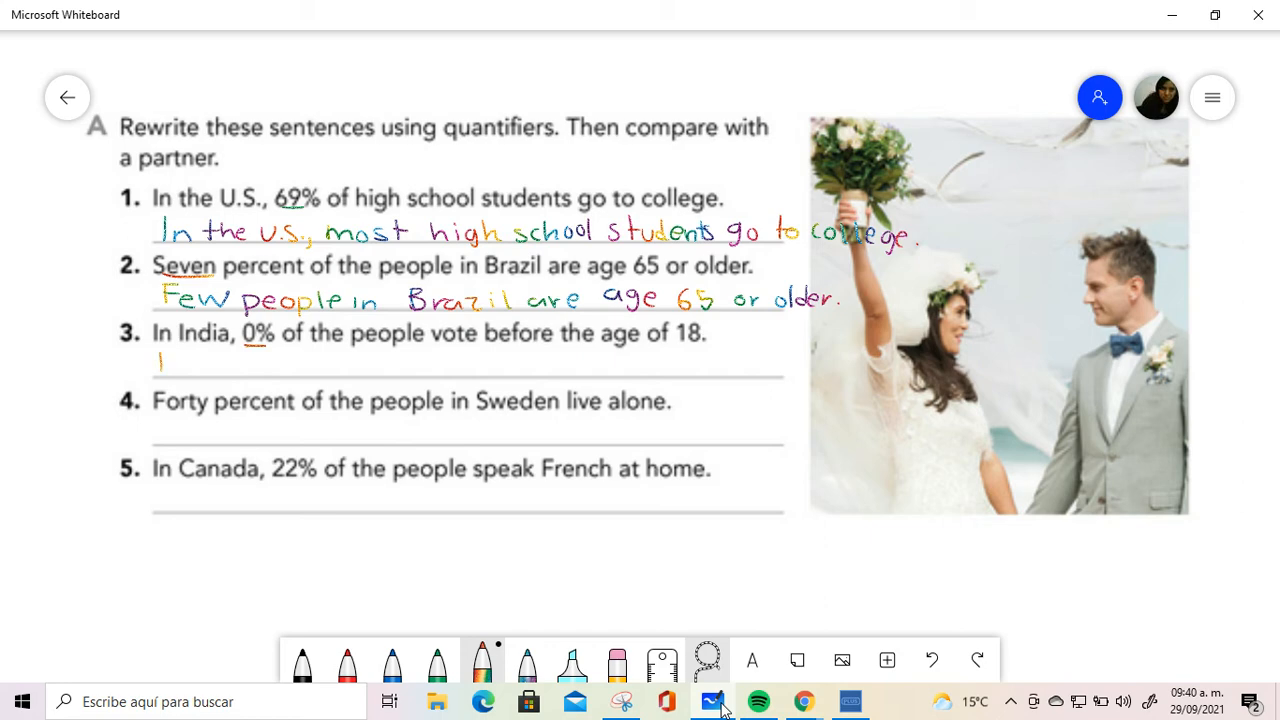
Write "In India, no one votes before the age of 18." under sentence 3
left_click_drag(160, 364, 250, 360)
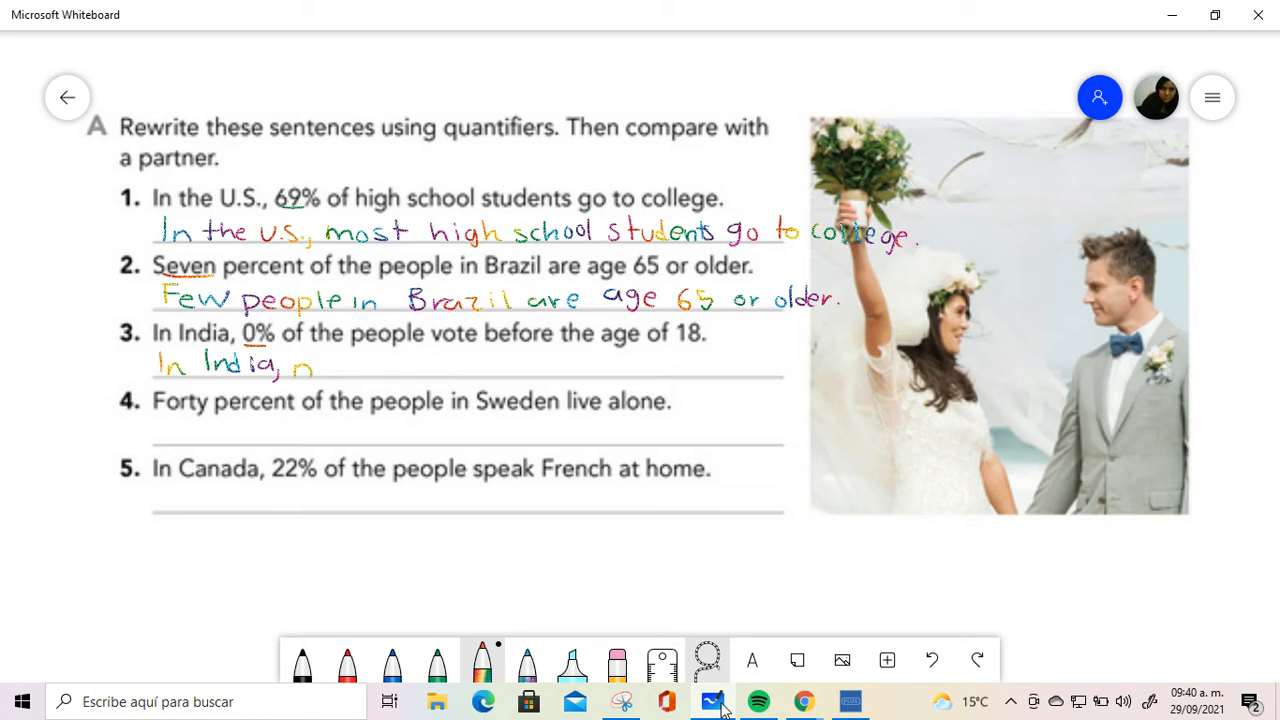
left_click_drag(320, 368, 430, 368)
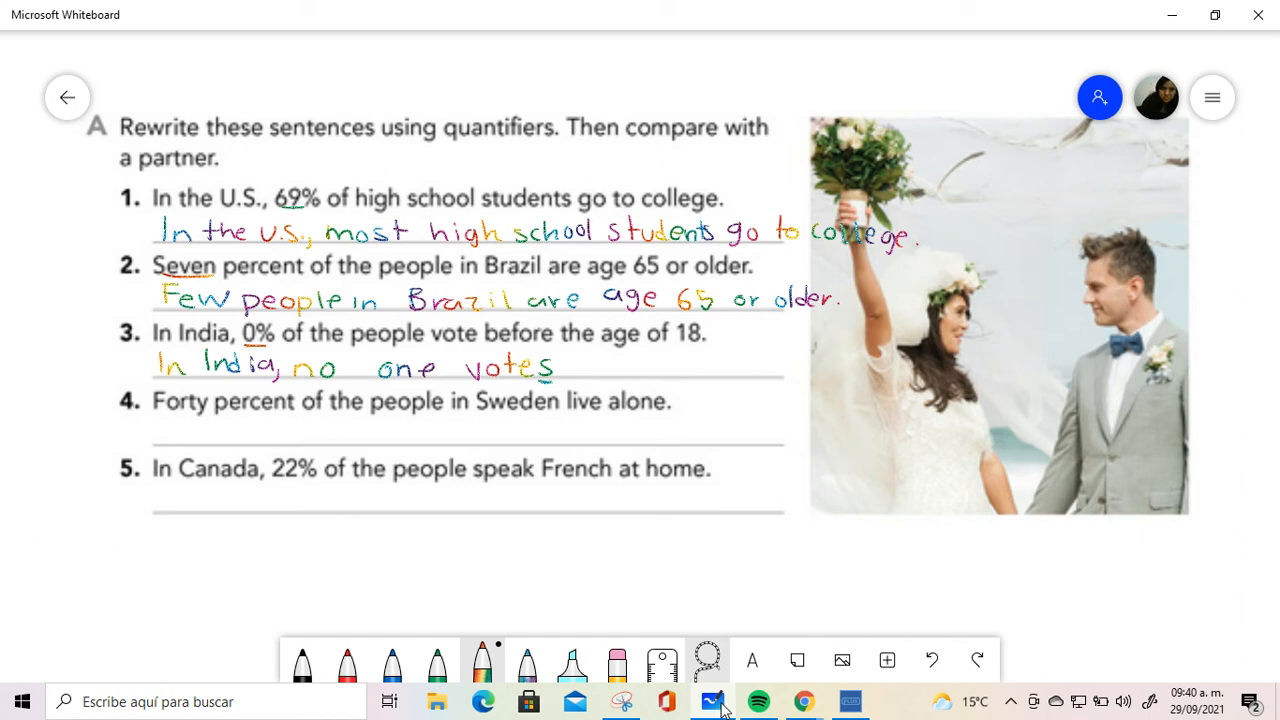
left_click_drag(580, 364, 620, 368)
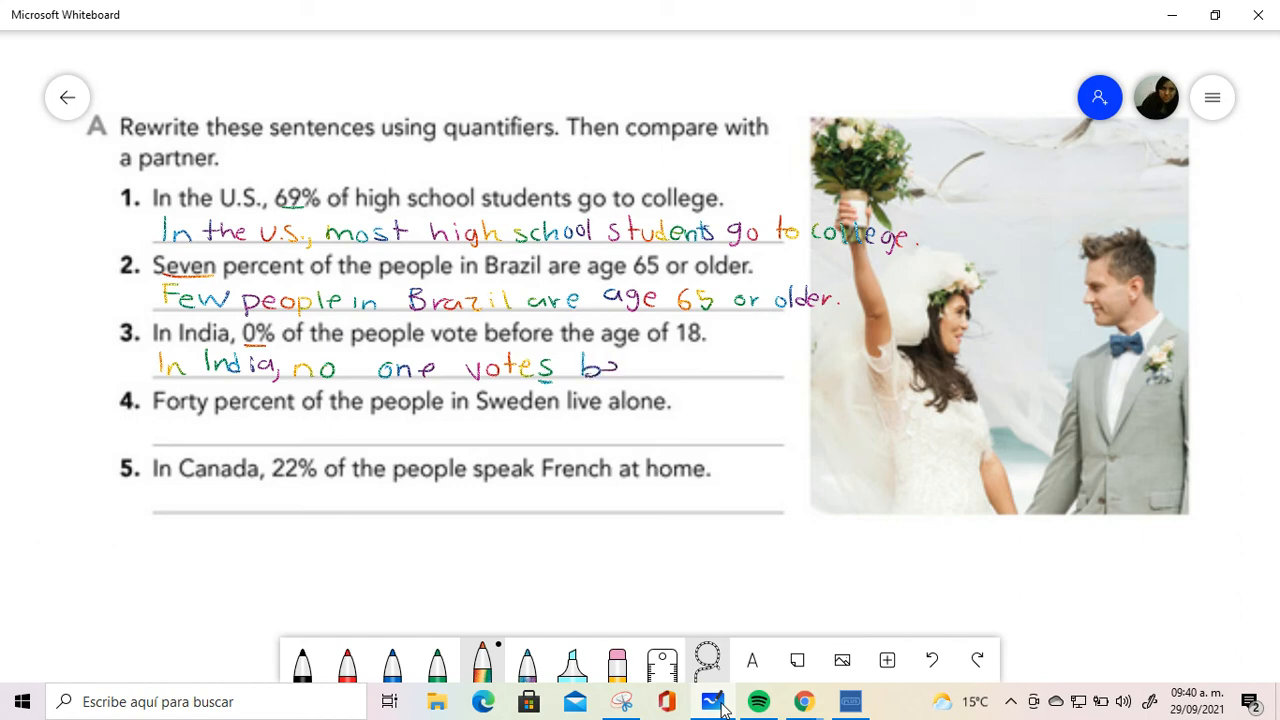
left_click_drag(620, 368, 684, 368)
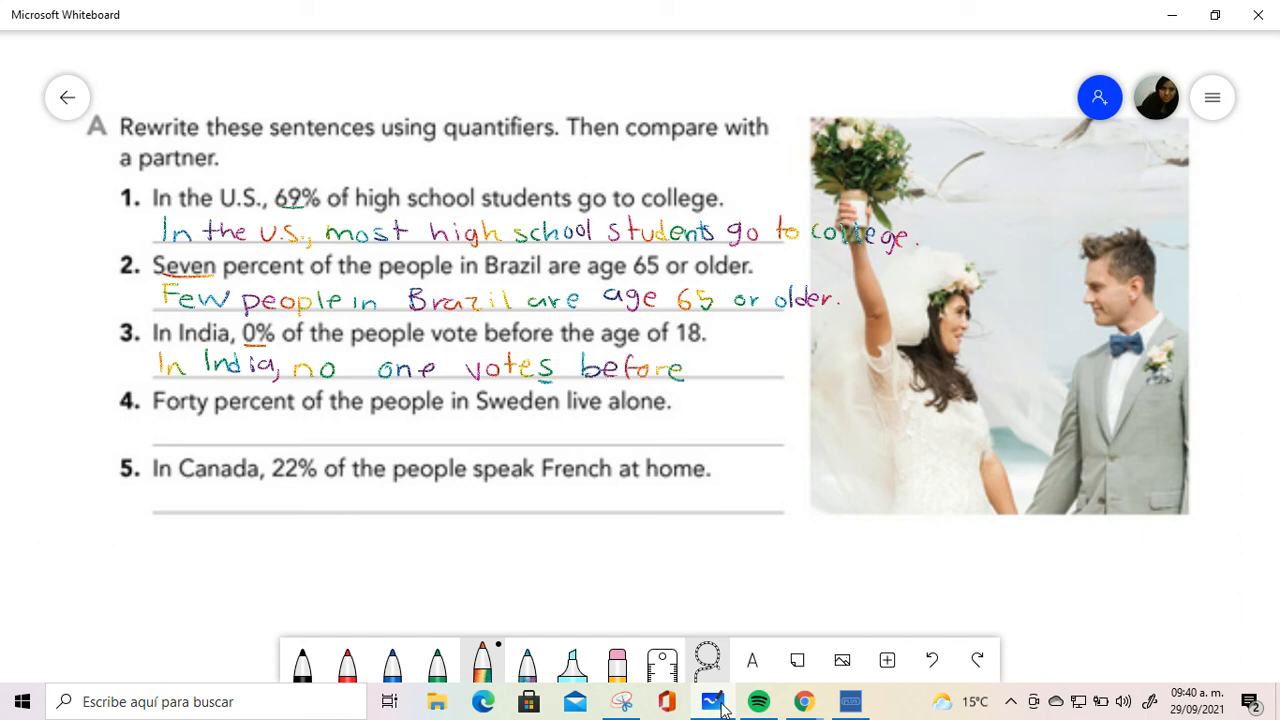
left_click_drag(700, 364, 736, 372)
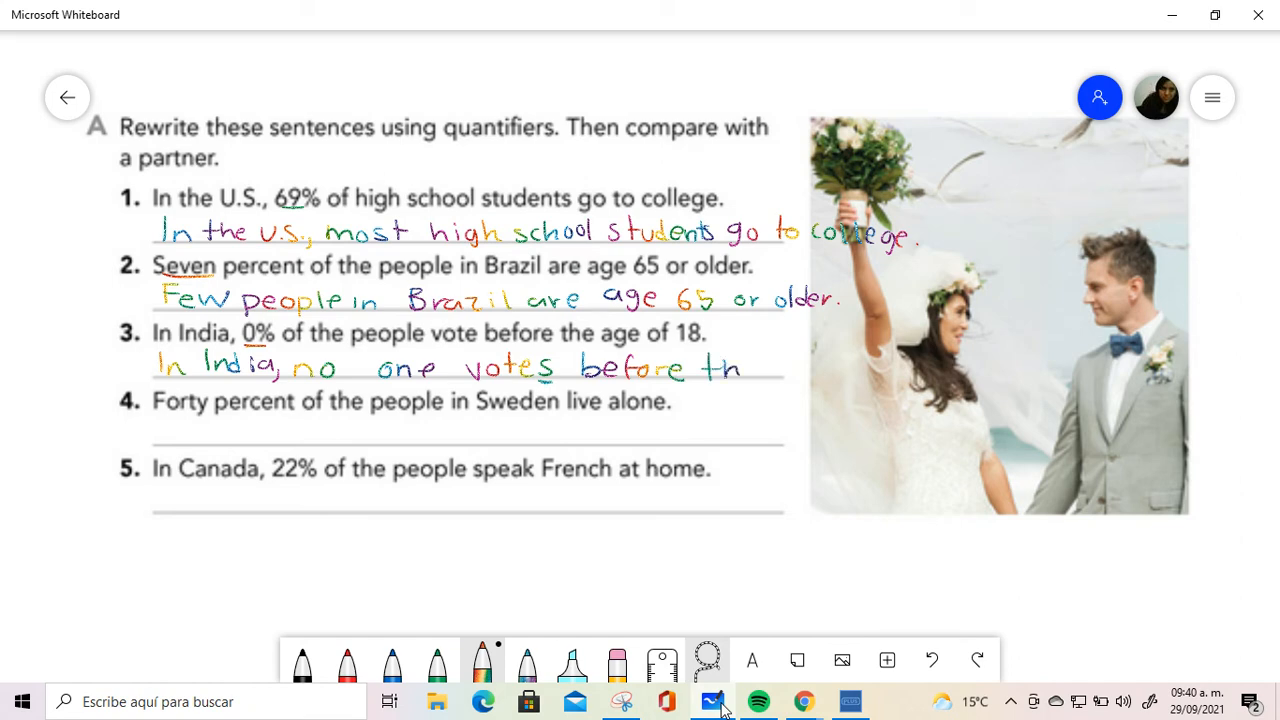
left_click_drag(700, 368, 836, 368)
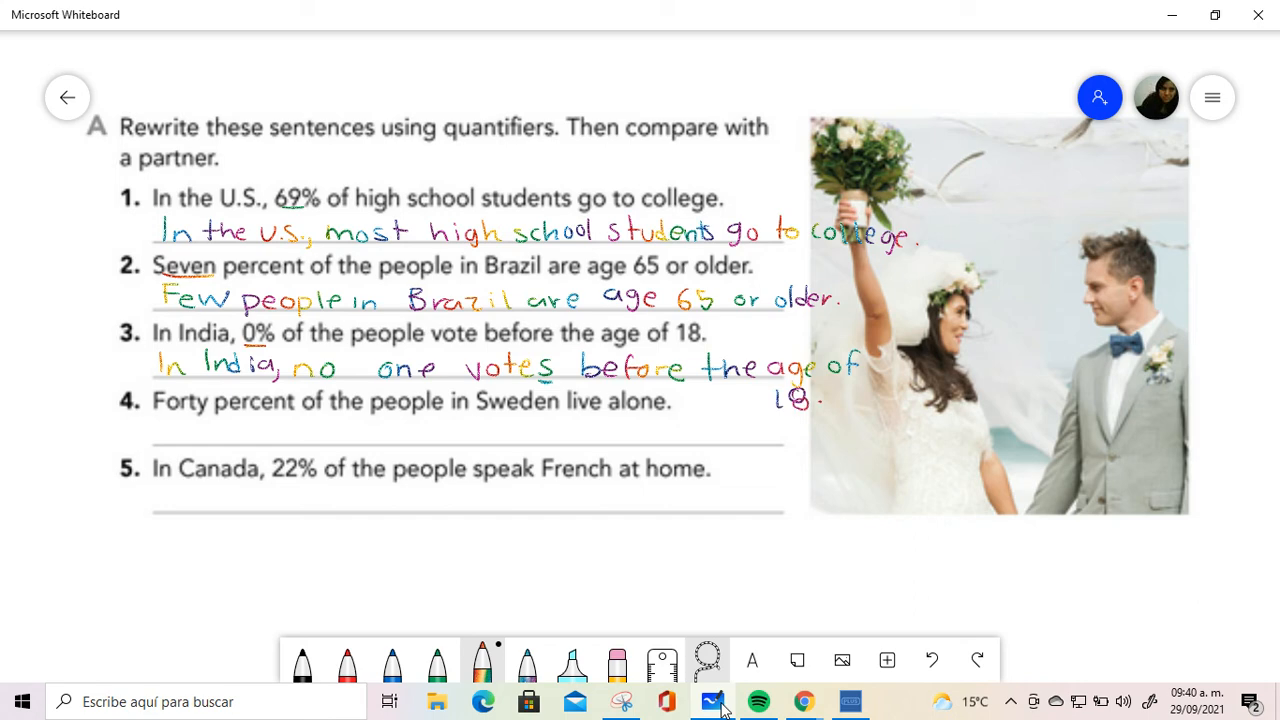
Underline Forty in sentence 4
left_click_drag(160, 416, 240, 420)
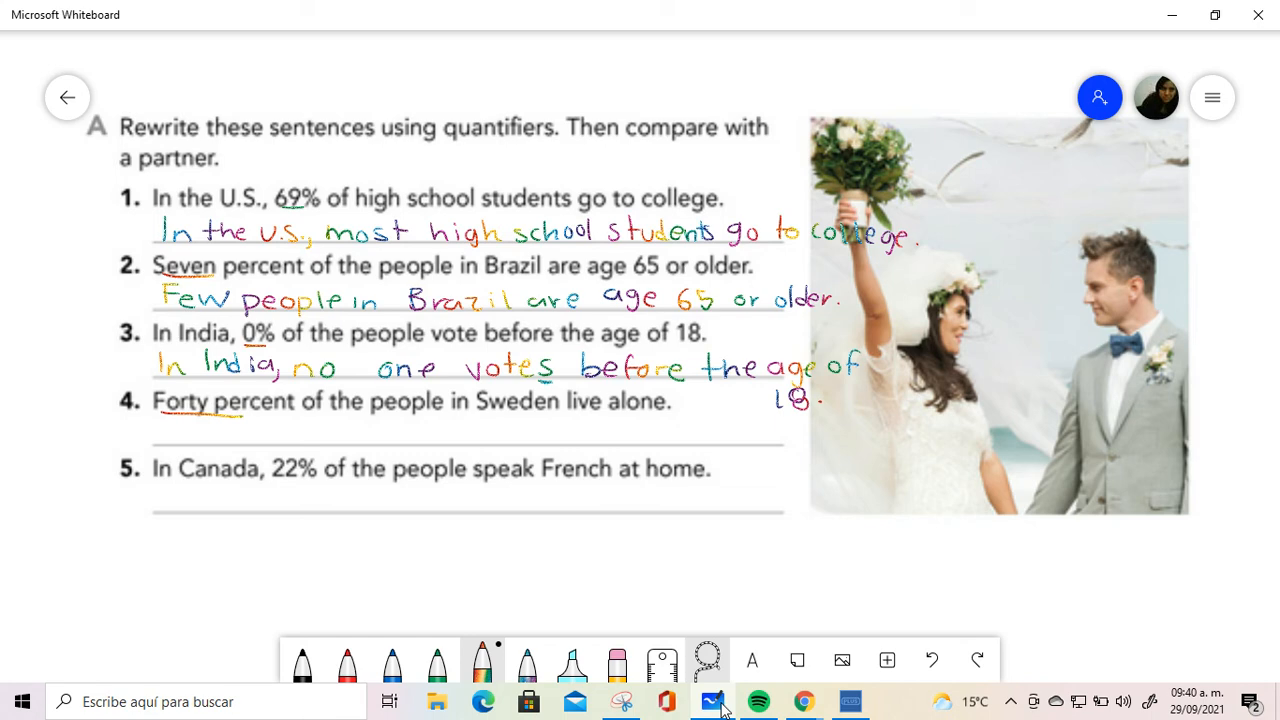
Write "Some people in Sweden live alone." under sentence 4
left_click_drag(160, 430, 240, 430)
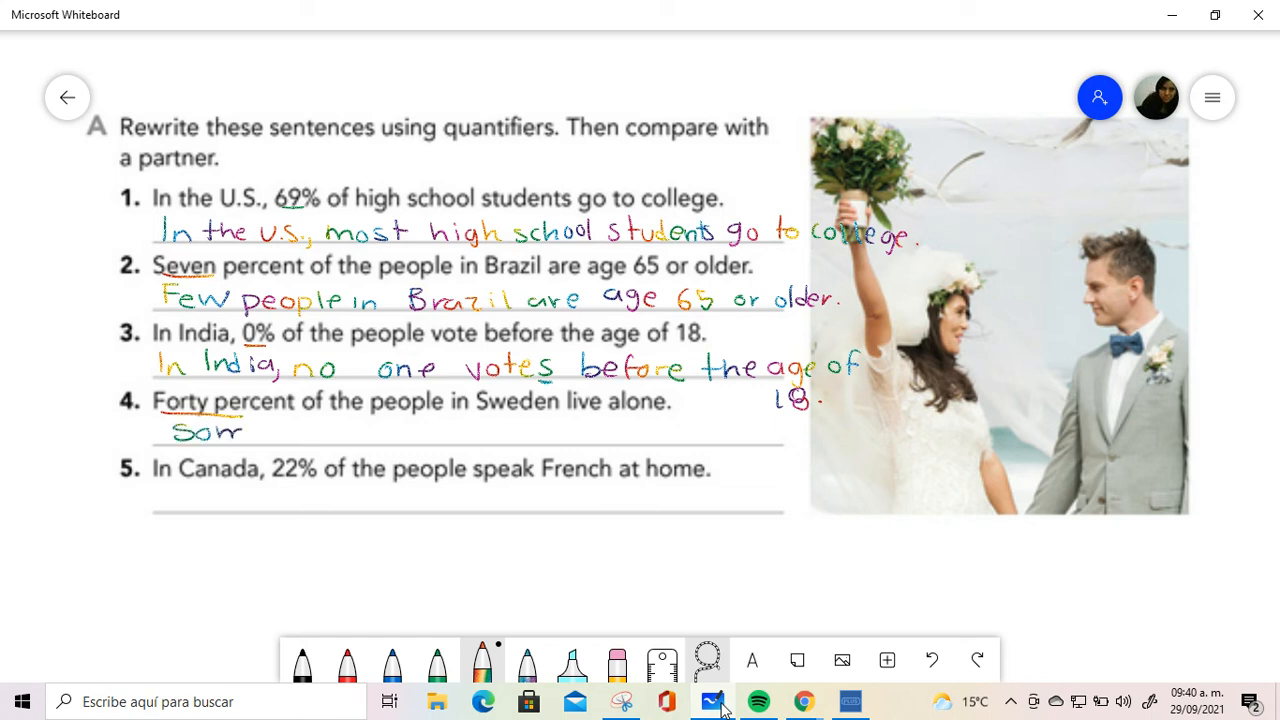
left_click_drag(240, 430, 270, 430)
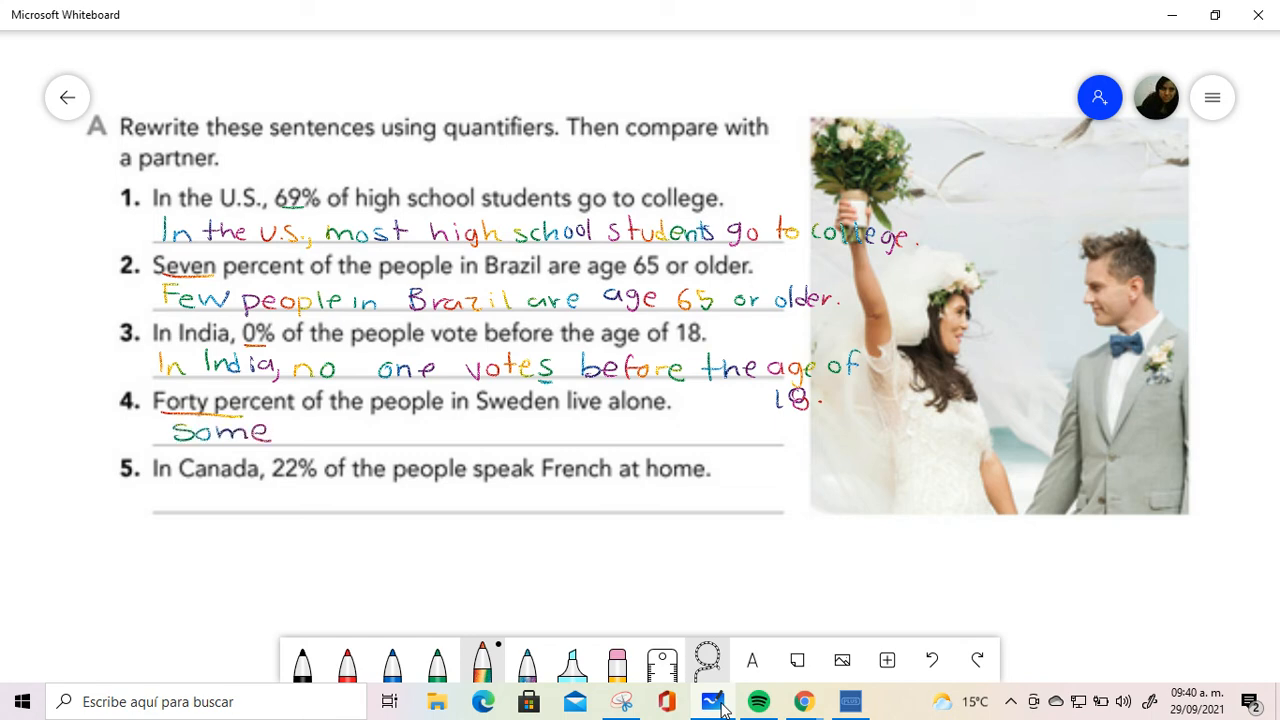
type("people i")
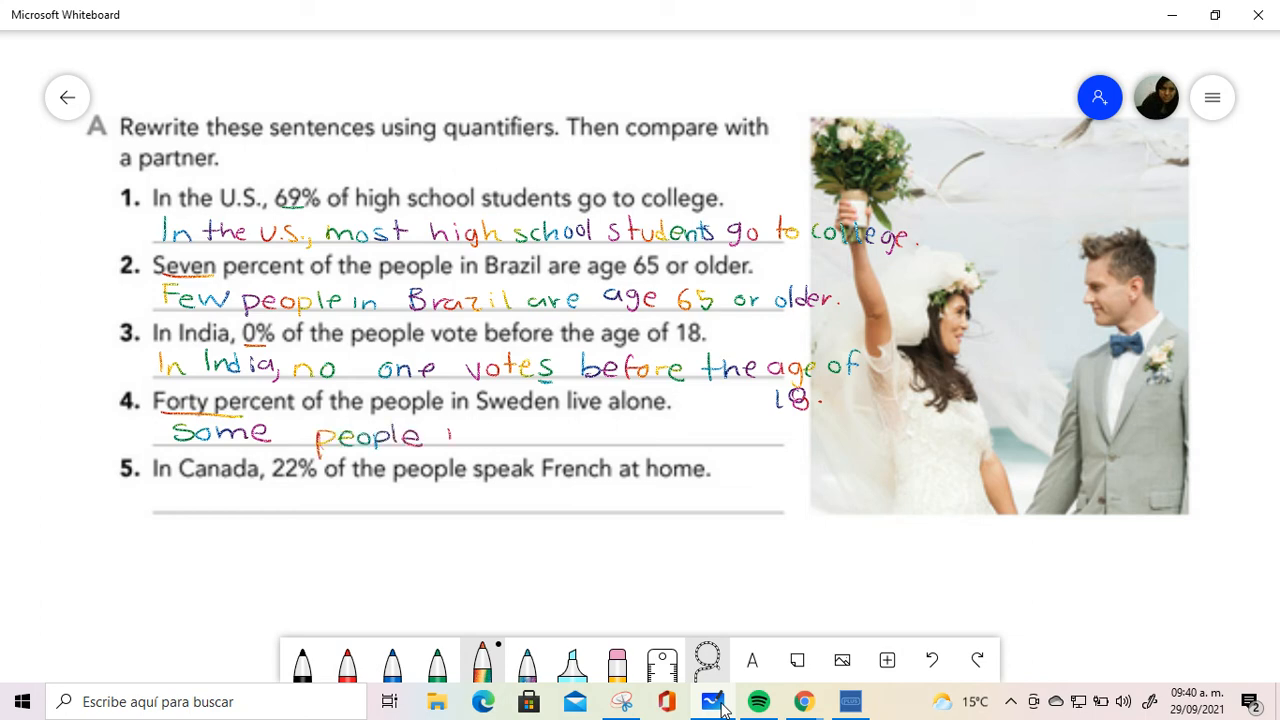
left_click_drag(460, 434, 540, 434)
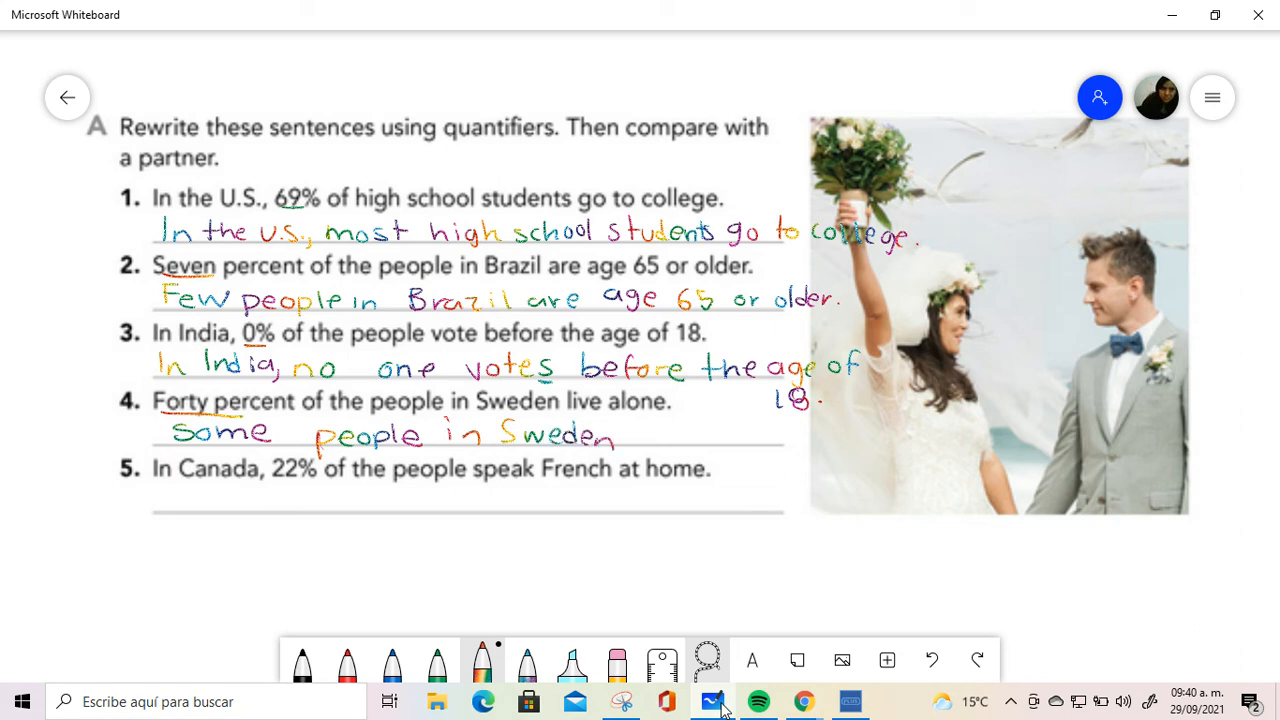
left_click_drag(630, 432, 730, 432)
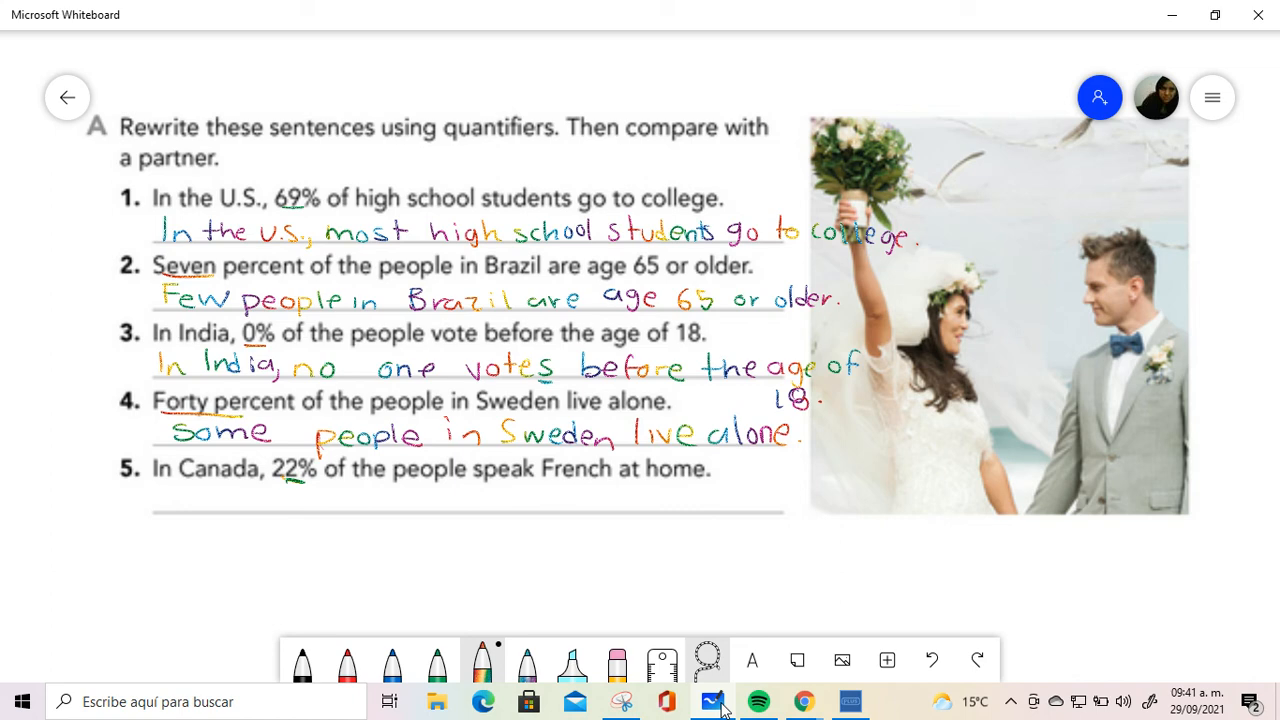
Start sentence 5's rewrite with "In Canada,"
left_click_drag(160, 500, 296, 500)
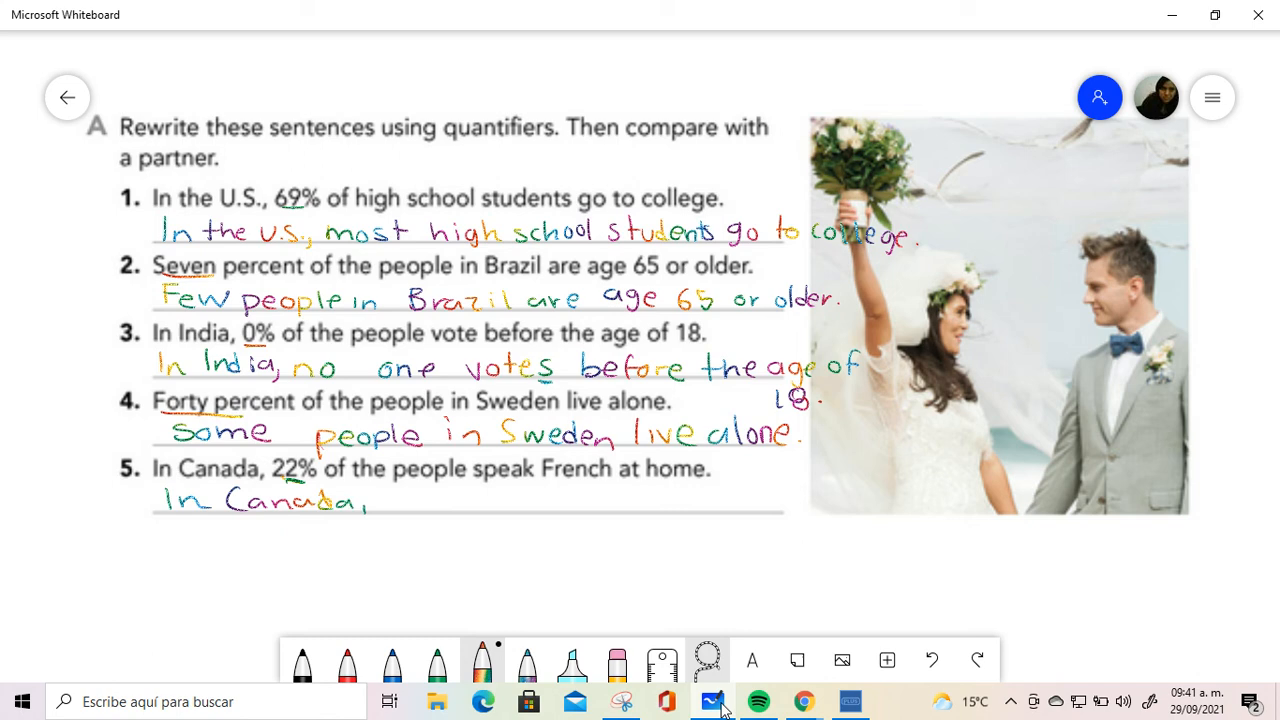
Write "not many people", mark "not many" with a wavy line and label it quantity
left_click_drag(384, 500, 490, 500)
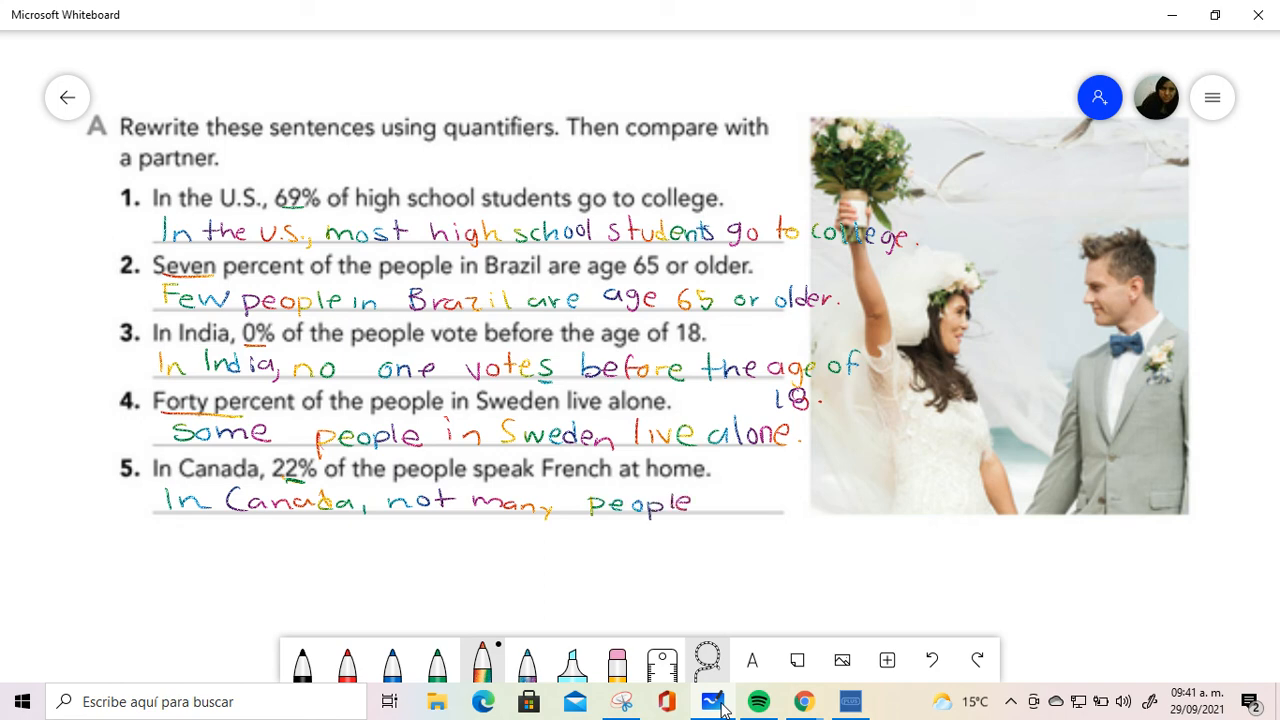
left_click_drag(400, 524, 510, 564)
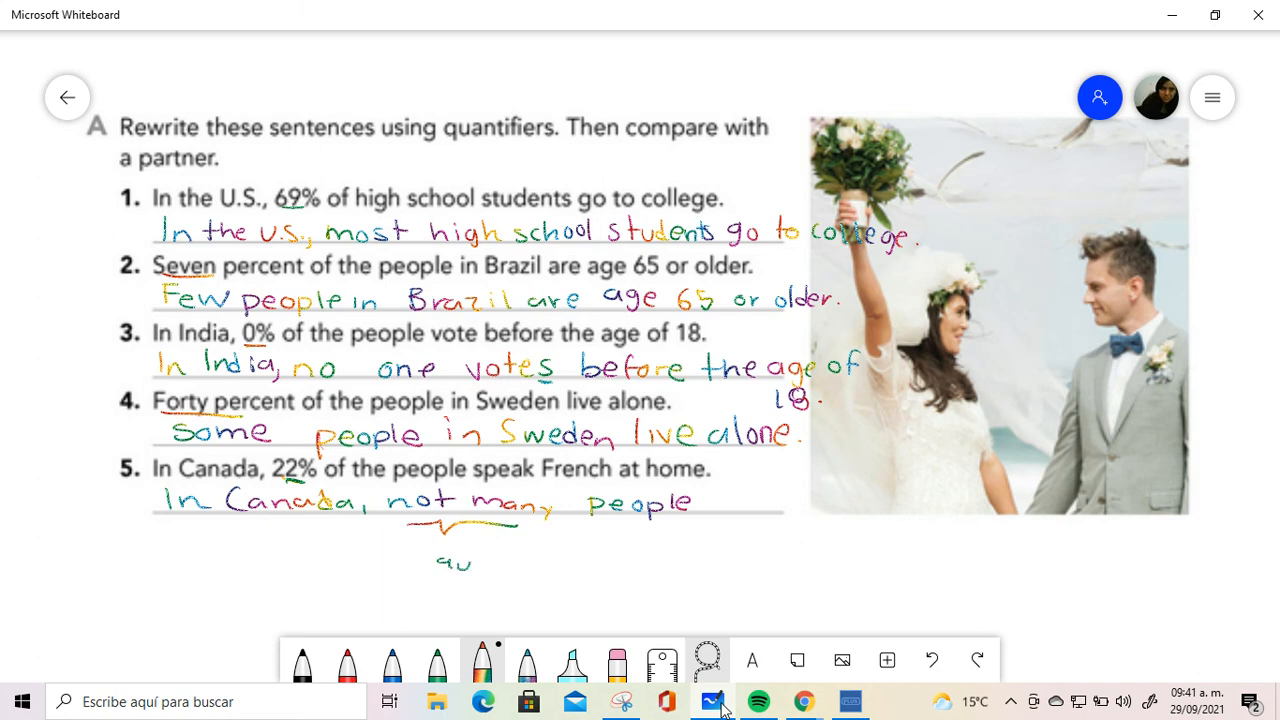
left_click_drag(460, 560, 564, 560)
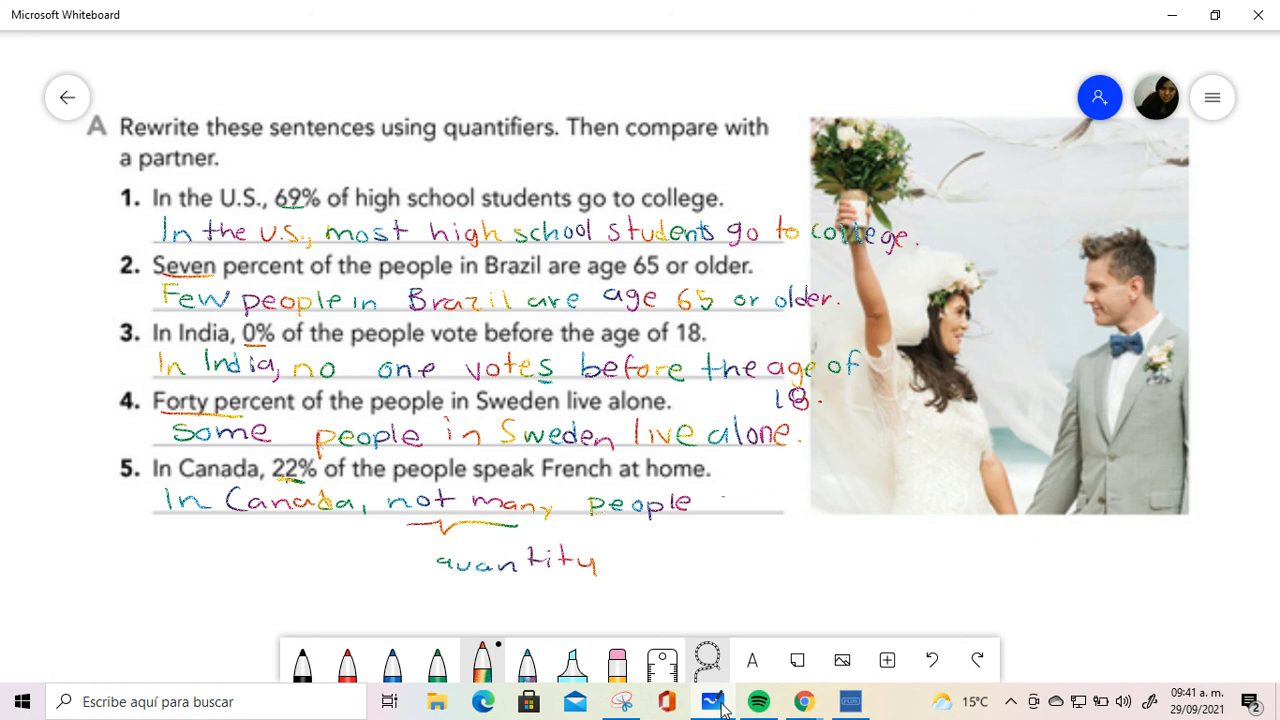
Finish sentence 5 with "speak French at home." and minimize Whiteboard to the desktop
left_click_drag(720, 504, 810, 504)
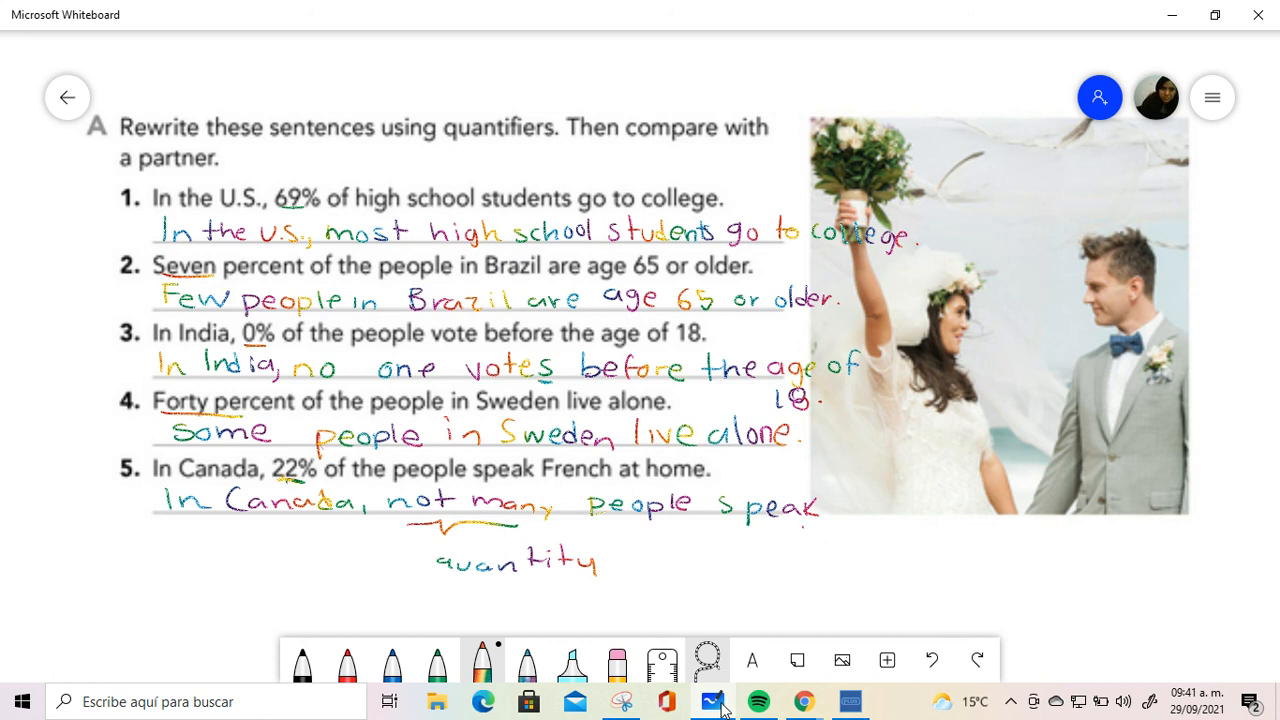
left_click_drag(800, 536, 896, 540)
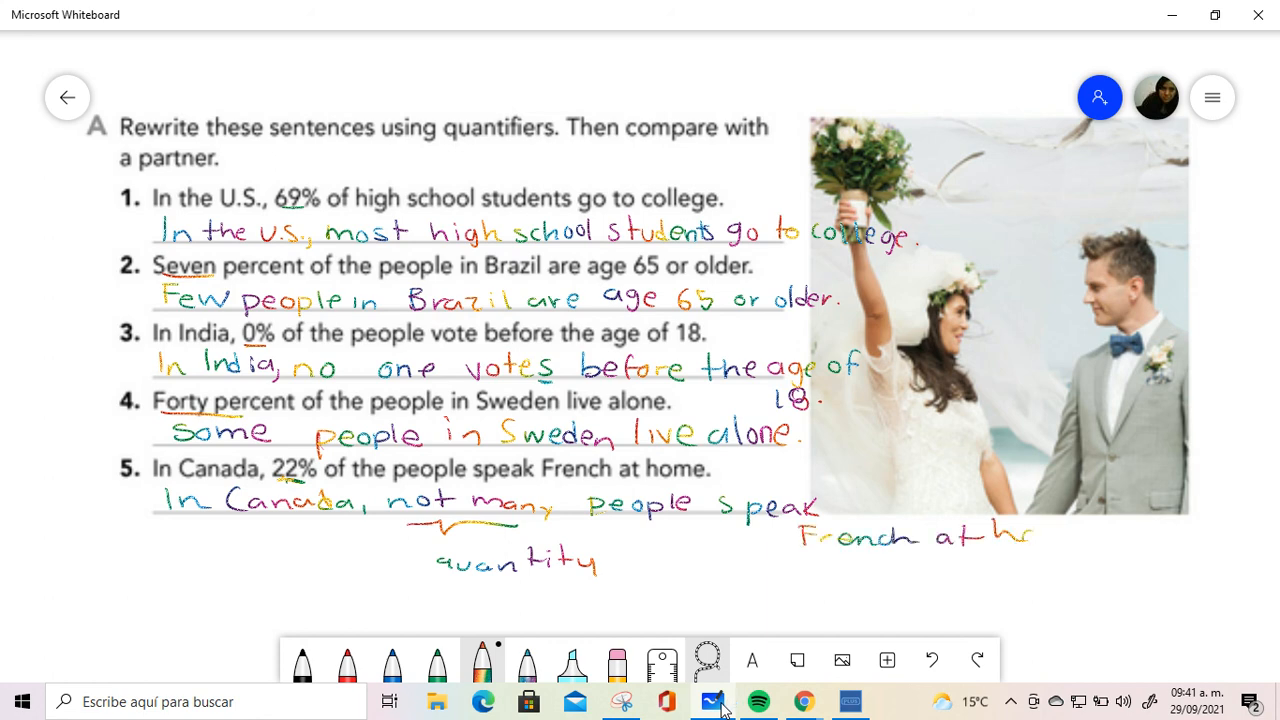
type("ome.")
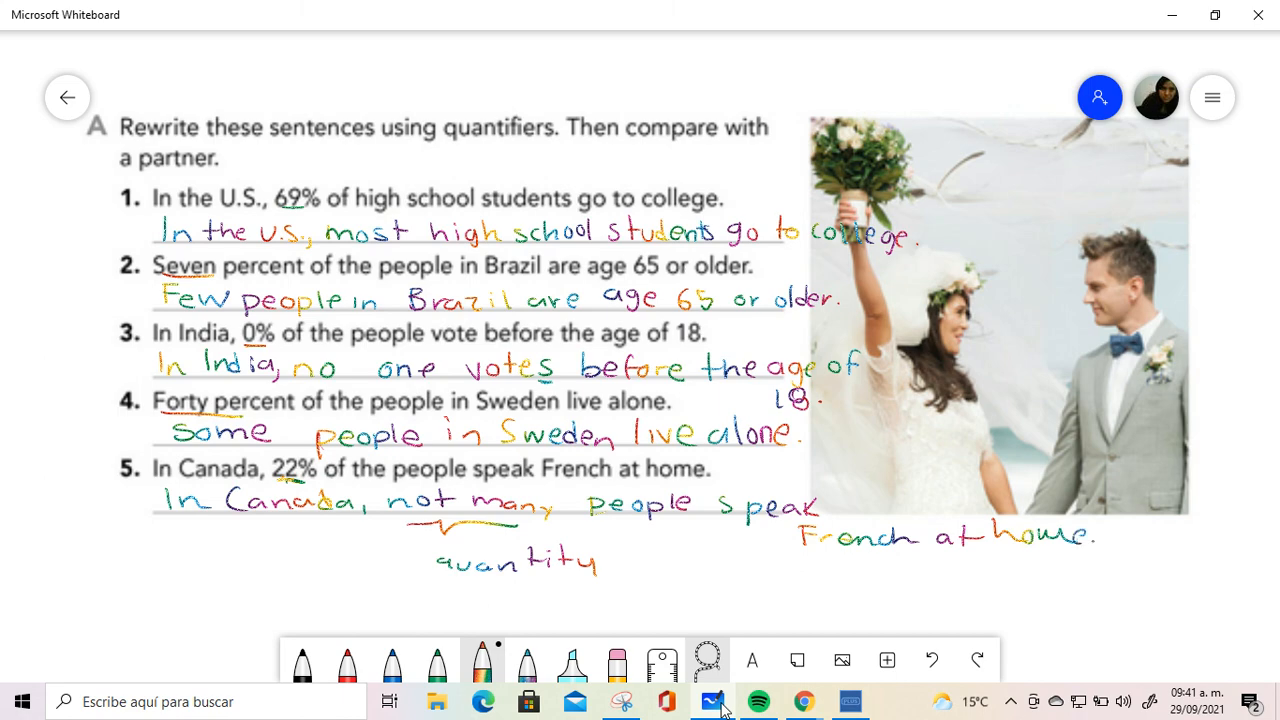
mouse_move(808, 704)
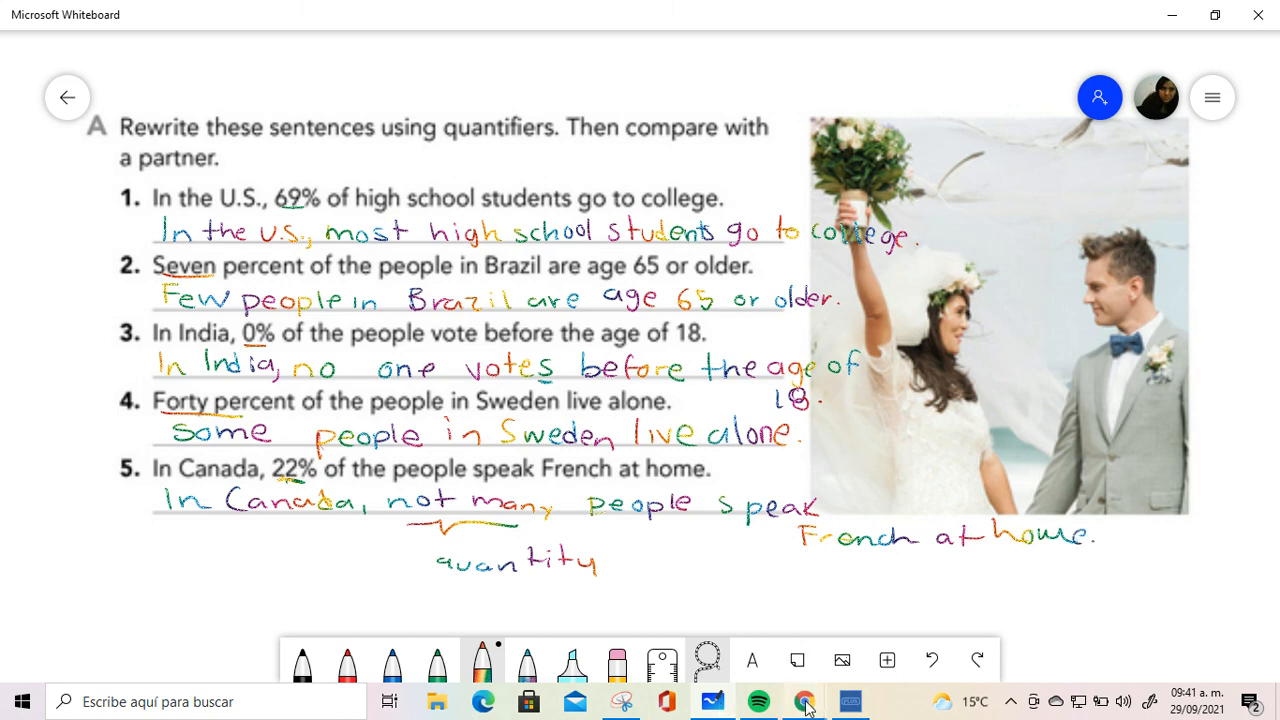
left_click(804, 700)
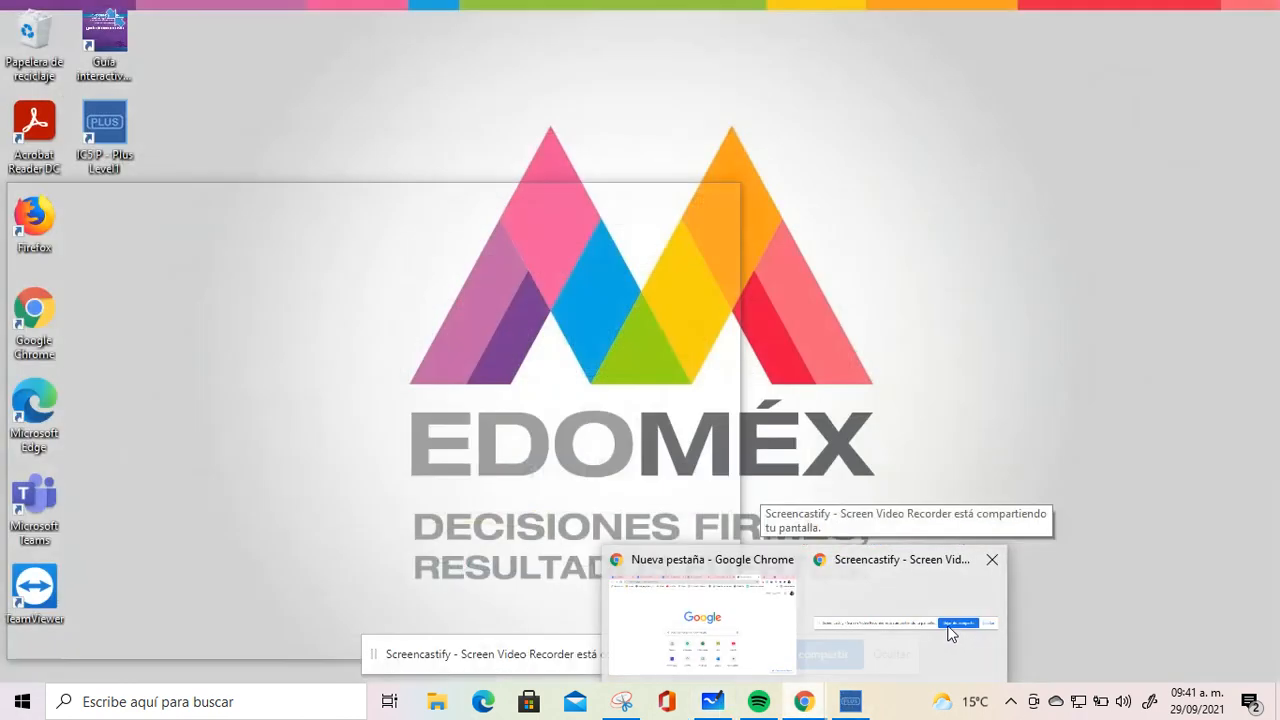